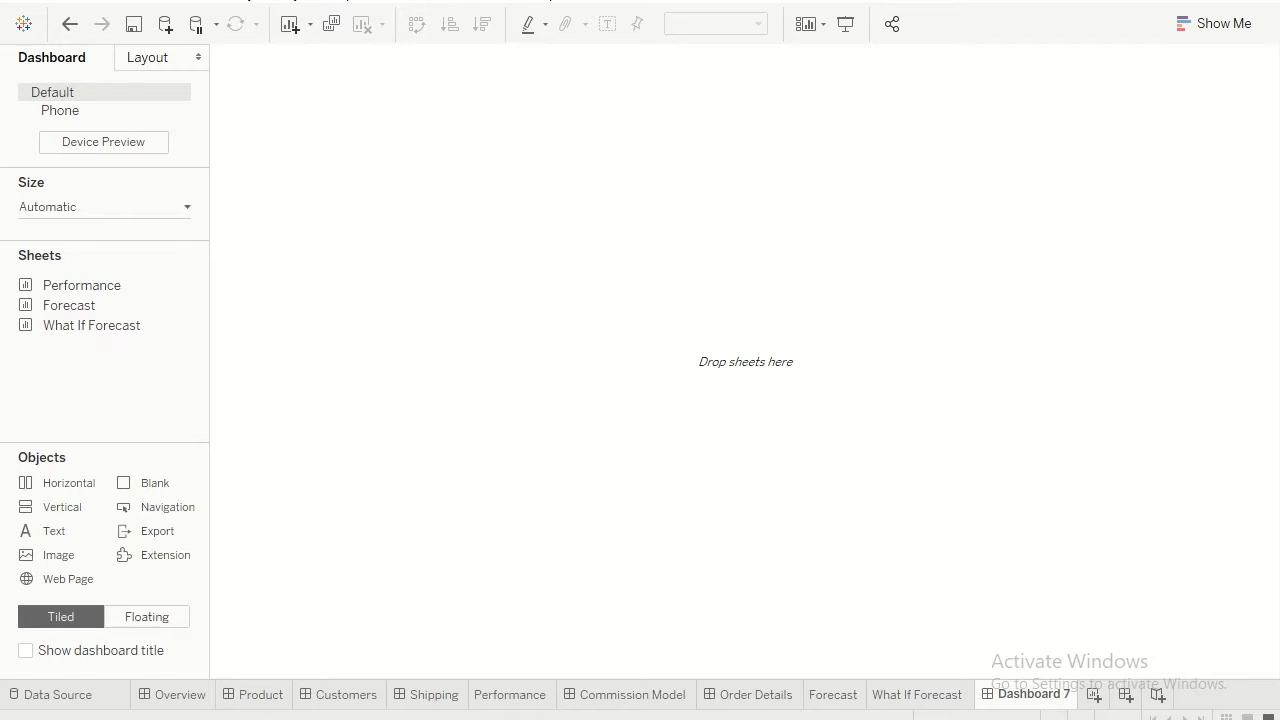
mouse_move(891, 619)
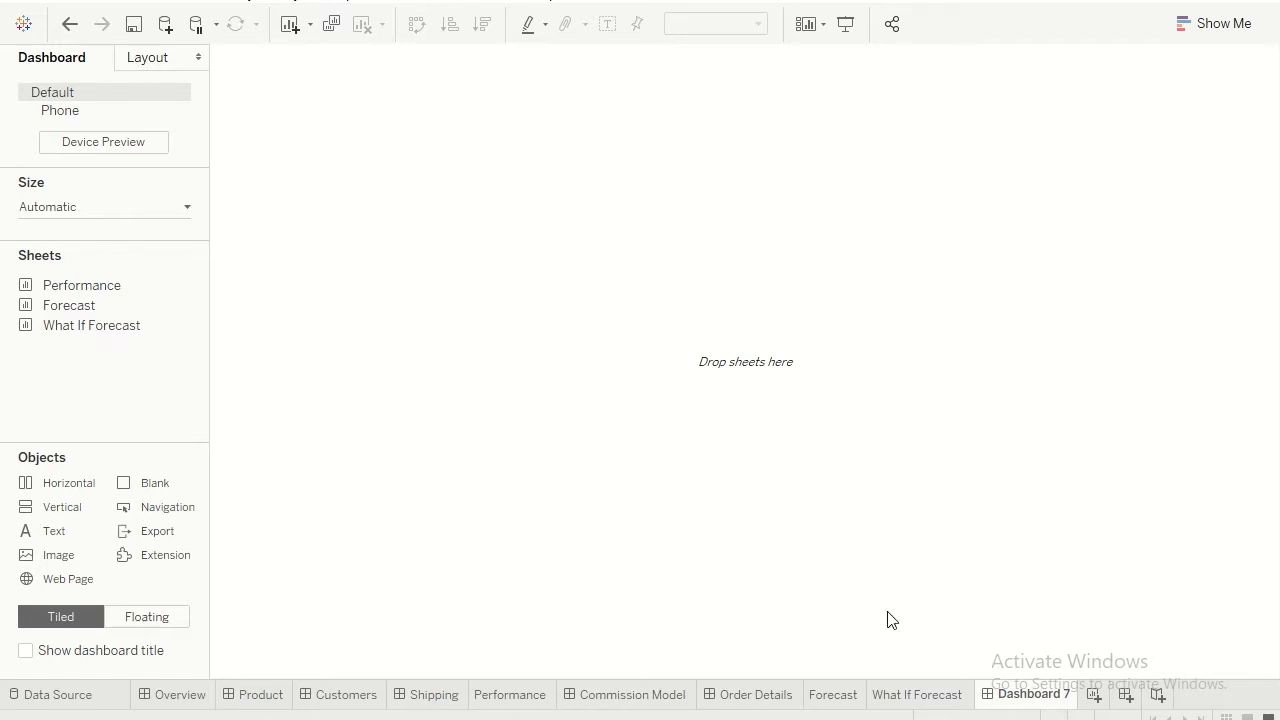
Create blank worksheet Sheet 22 and review its advanced table layout options.
left_click(1157, 694)
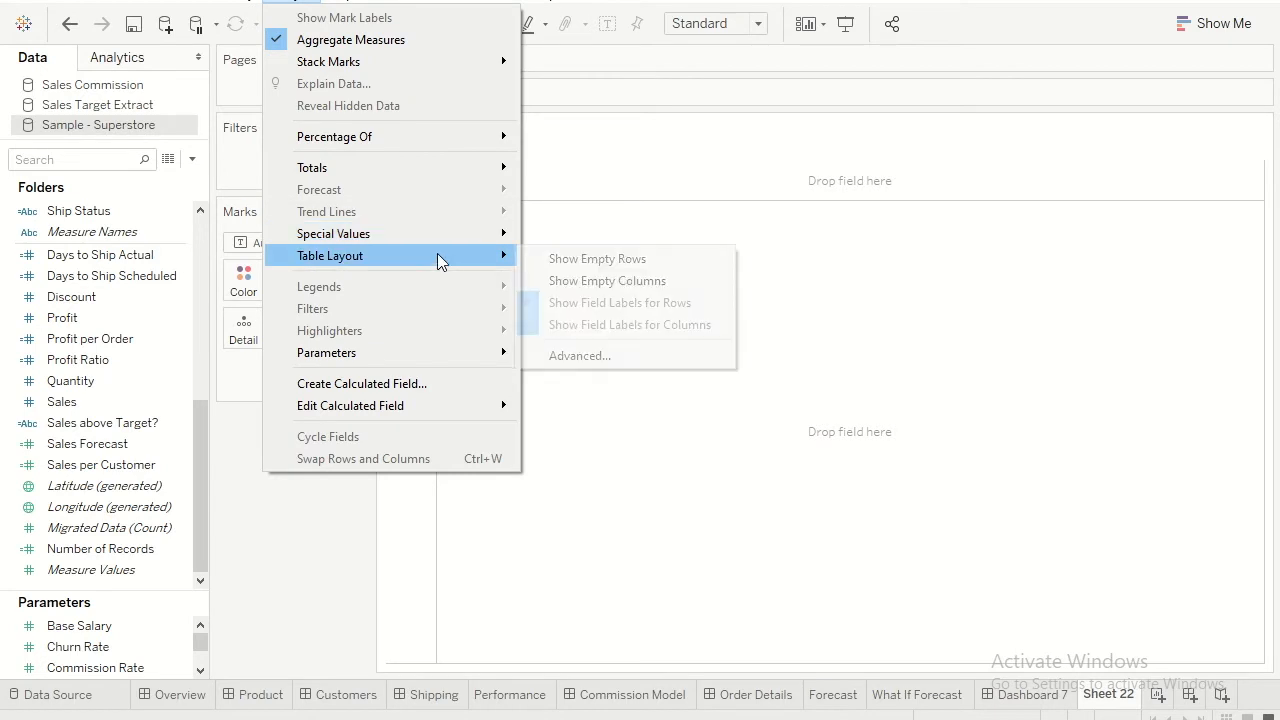
left_click(579, 355)
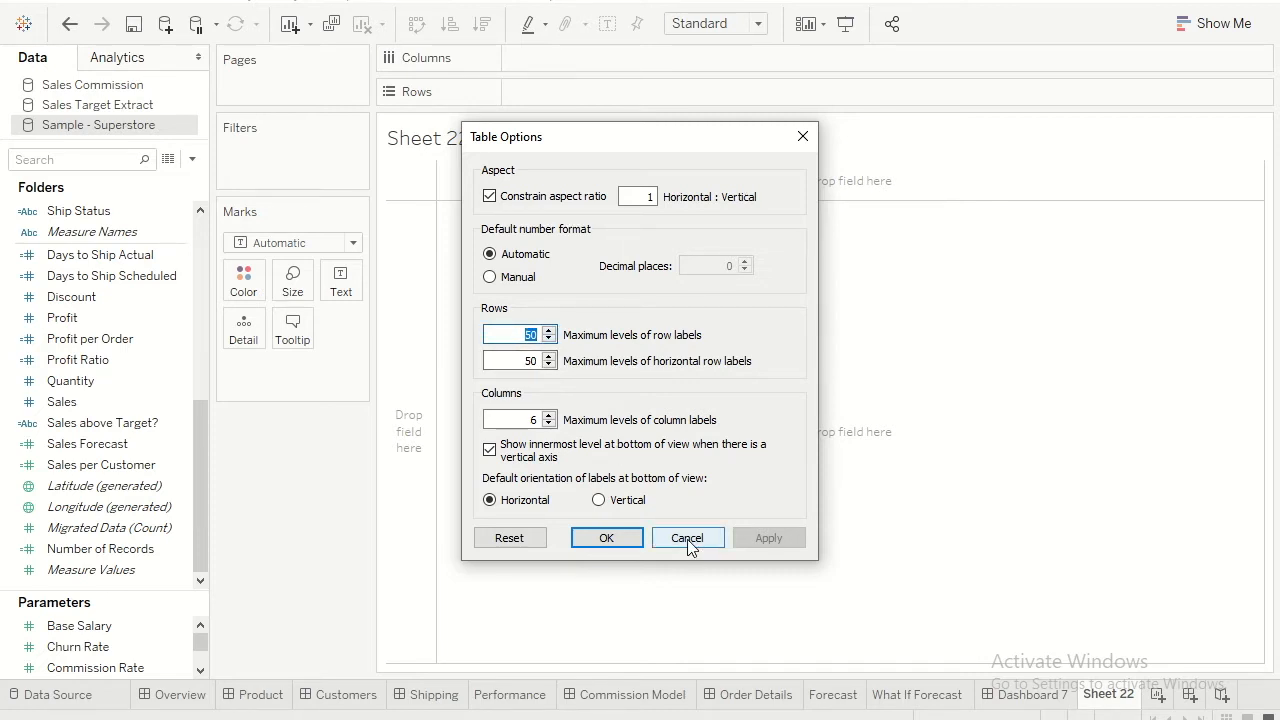
left_click(687, 538)
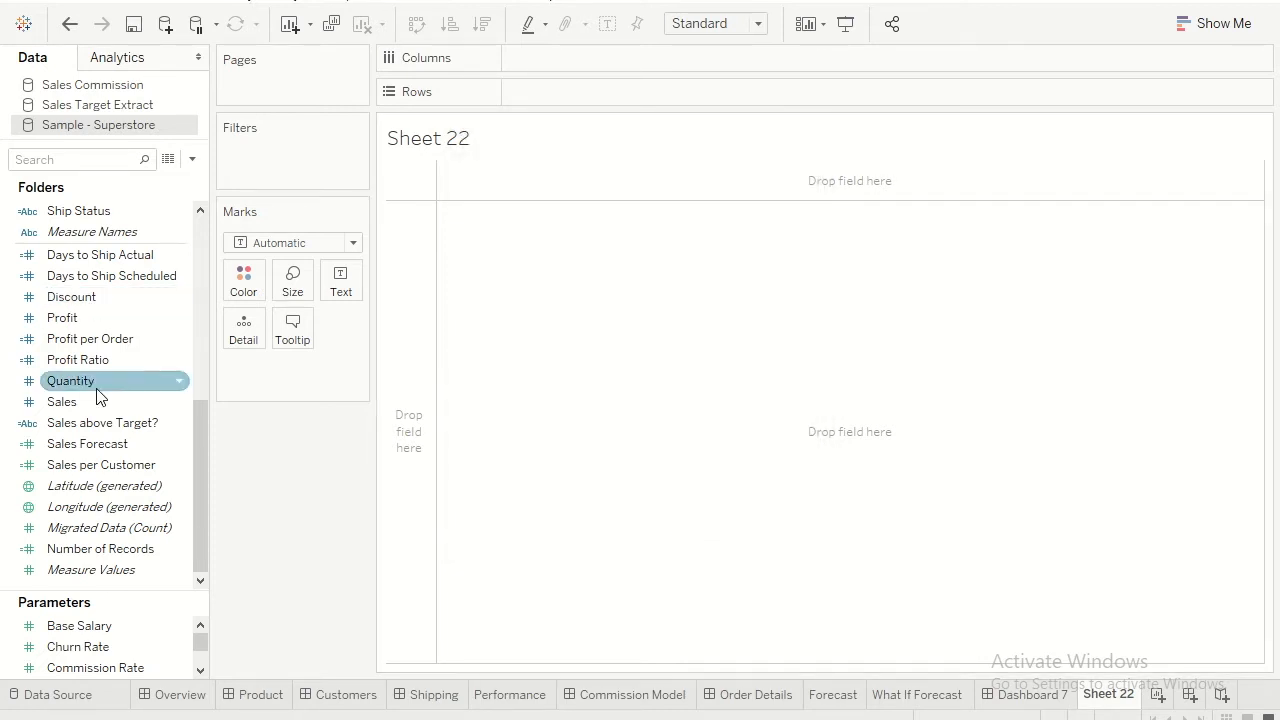
Put Customer Name, Segment, the order and ship fields, and the location fields on Rows.
scroll("up", 3)
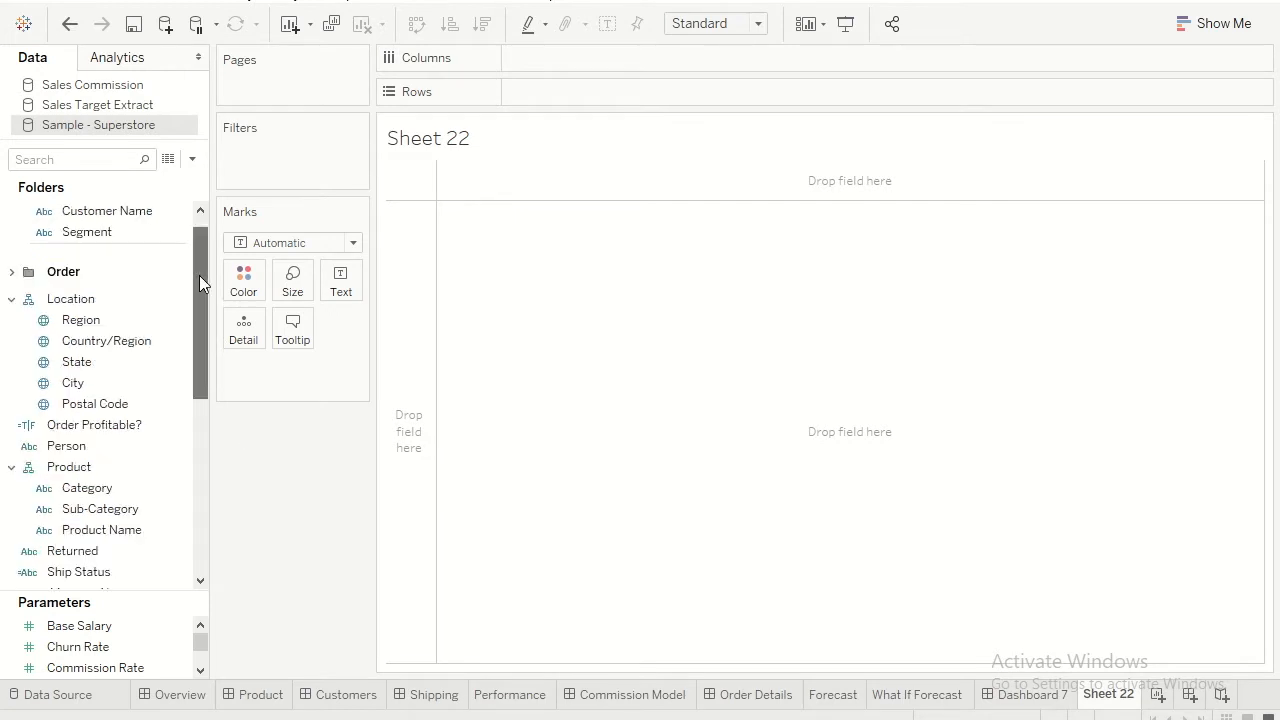
left_click_drag(107, 231, 590, 90)
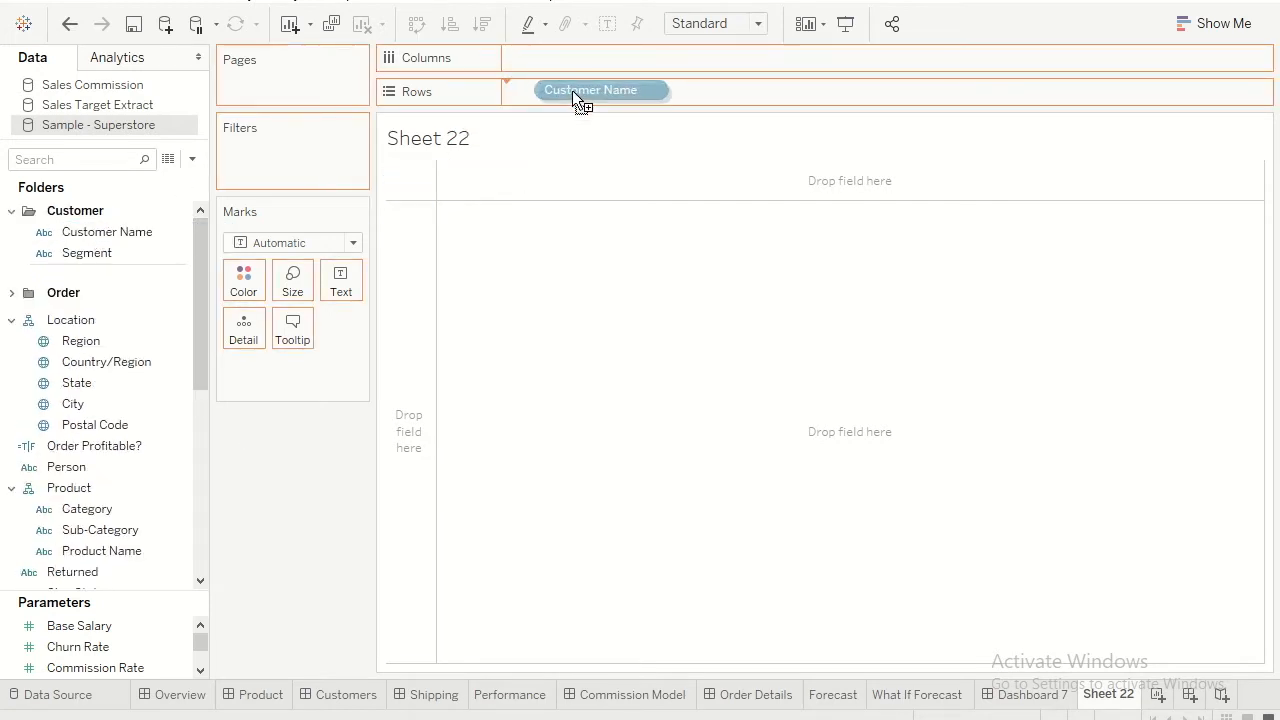
left_click_drag(107, 231, 577, 91)
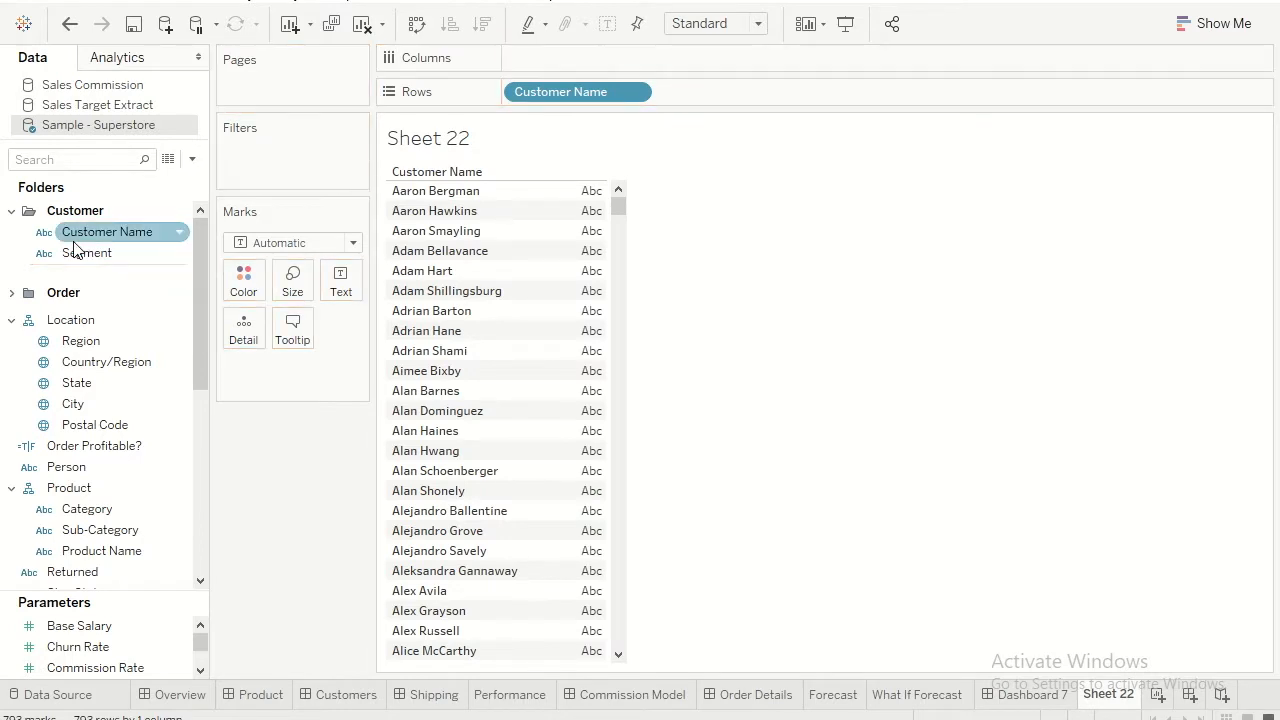
left_click_drag(87, 252, 727, 91)
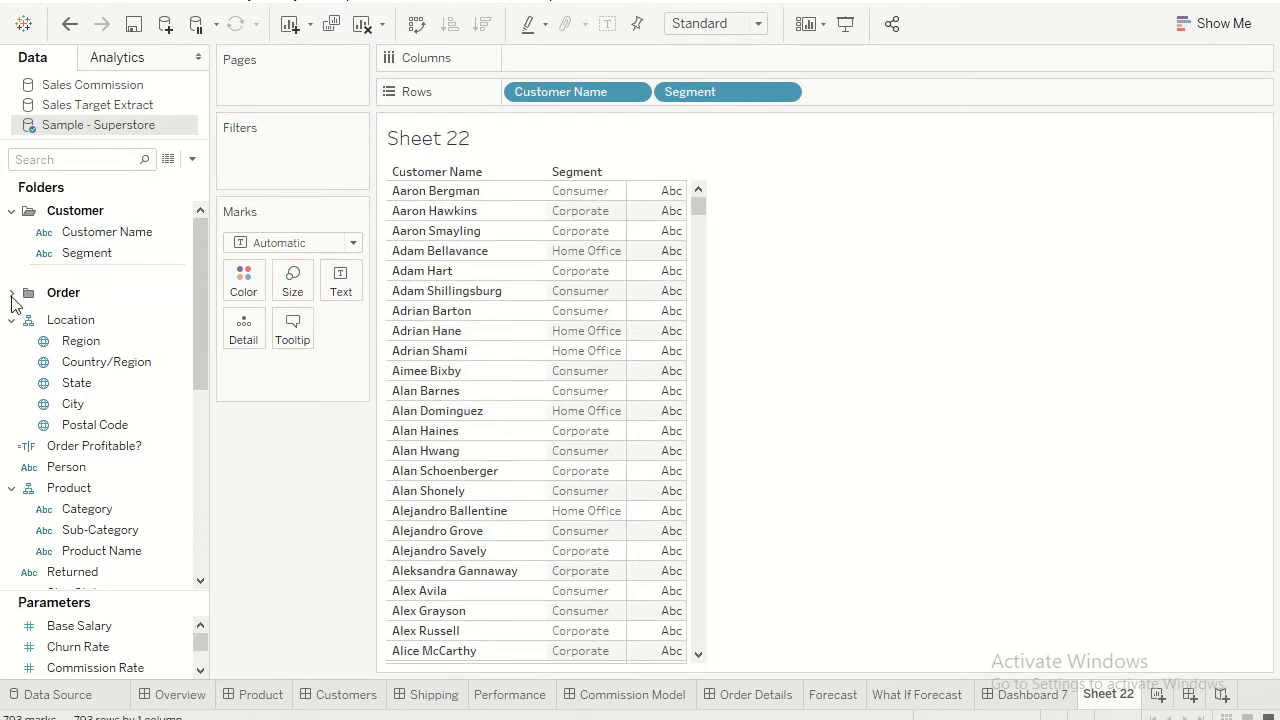
left_click(12, 292)
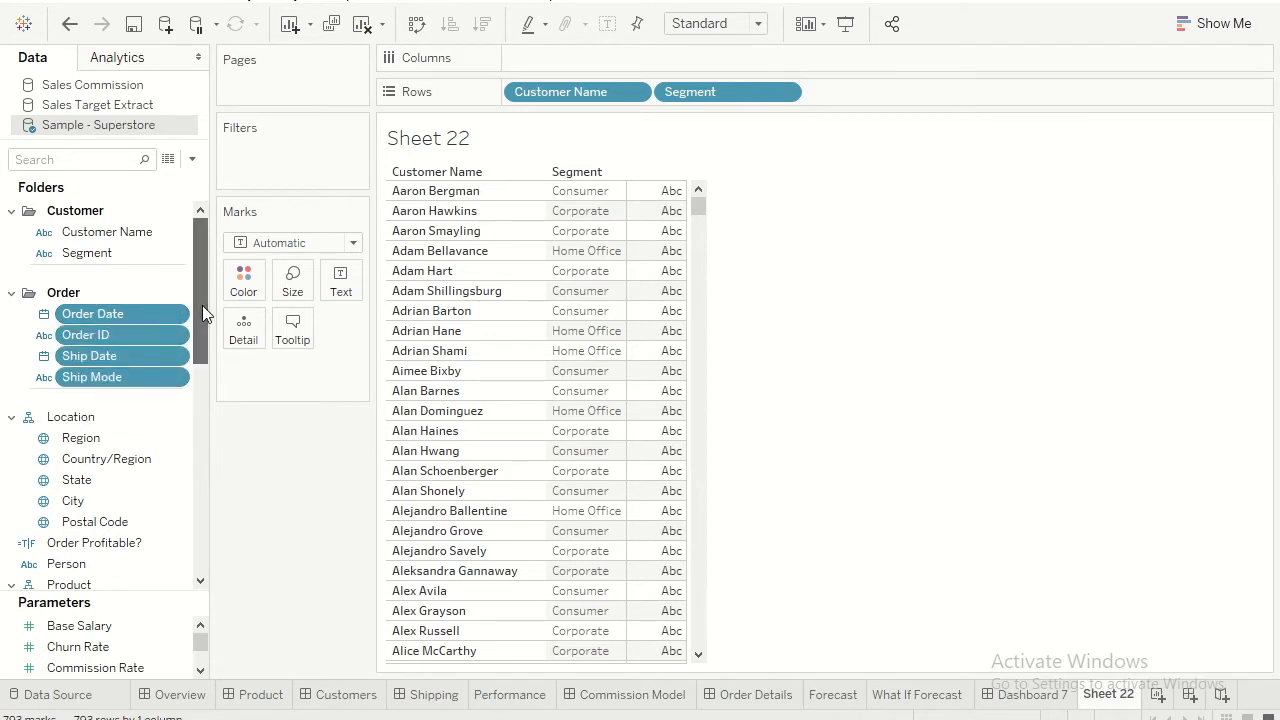
left_click_drag(91, 377, 1050, 96)
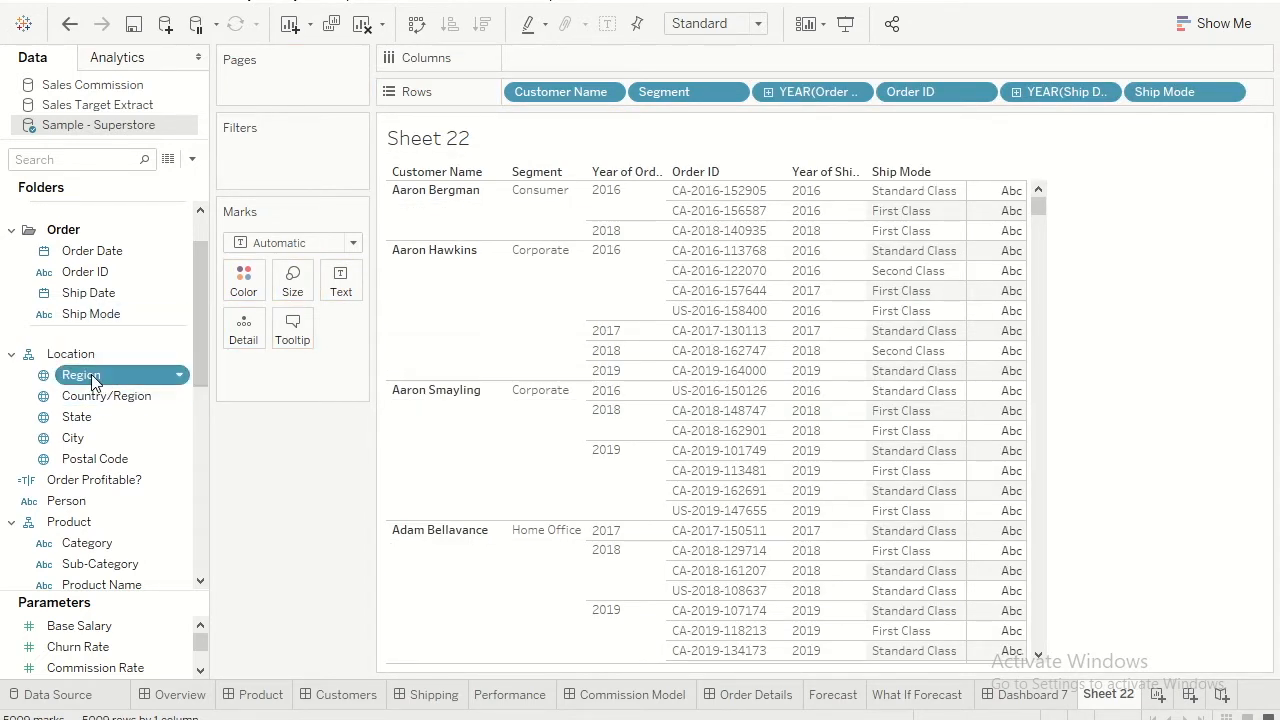
left_click_drag(81, 374, 1050, 318)
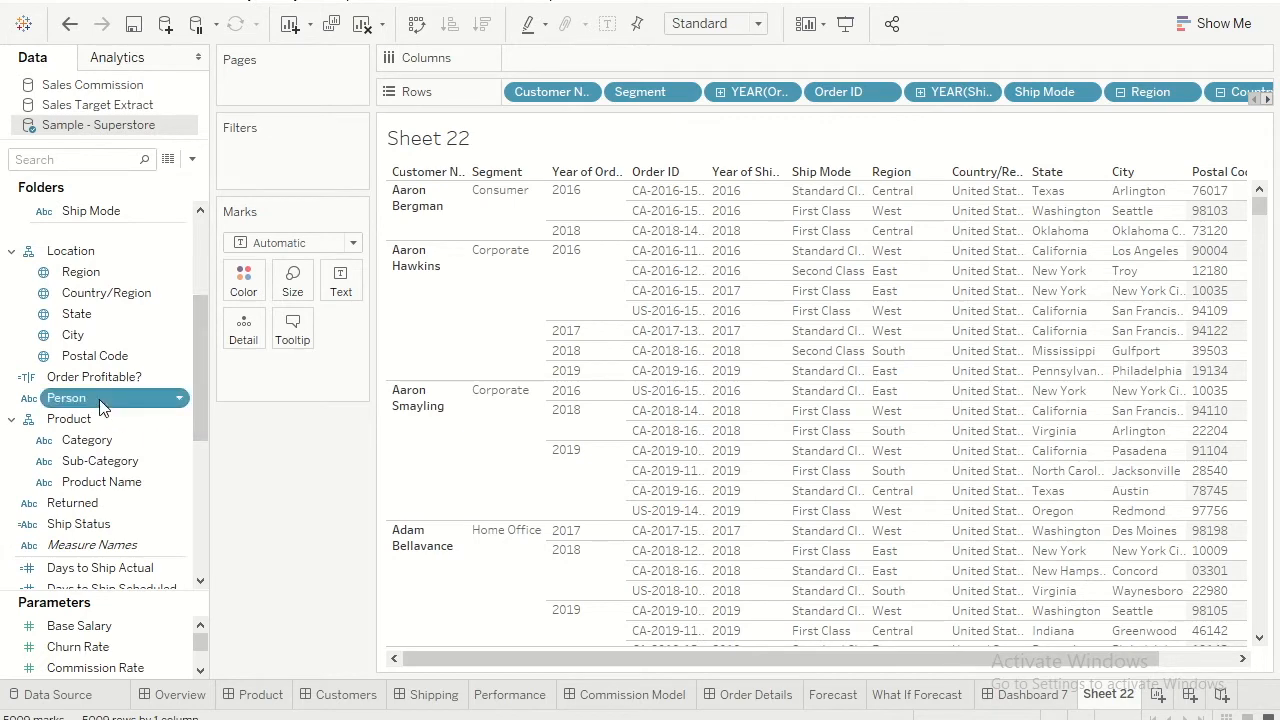
mouse_move(87, 440)
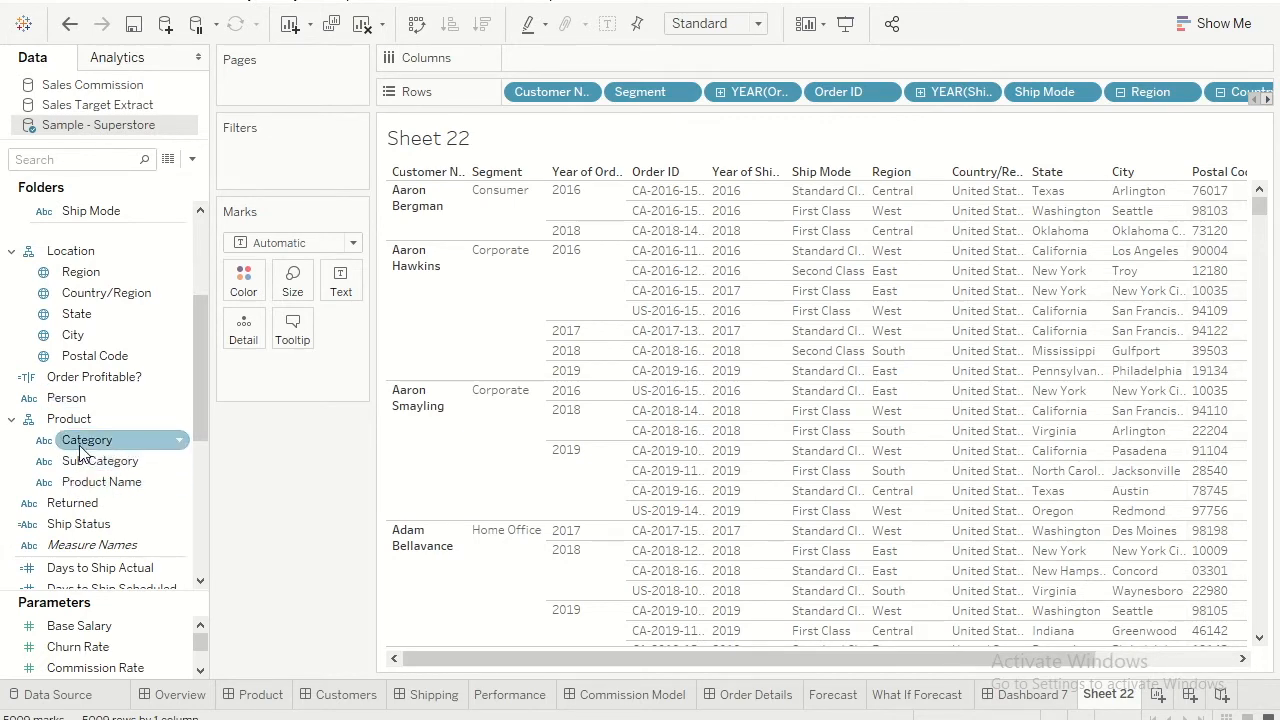
Add the Product fields and the Days to Ship Actual through Sales measures to Rows.
left_click(87, 440)
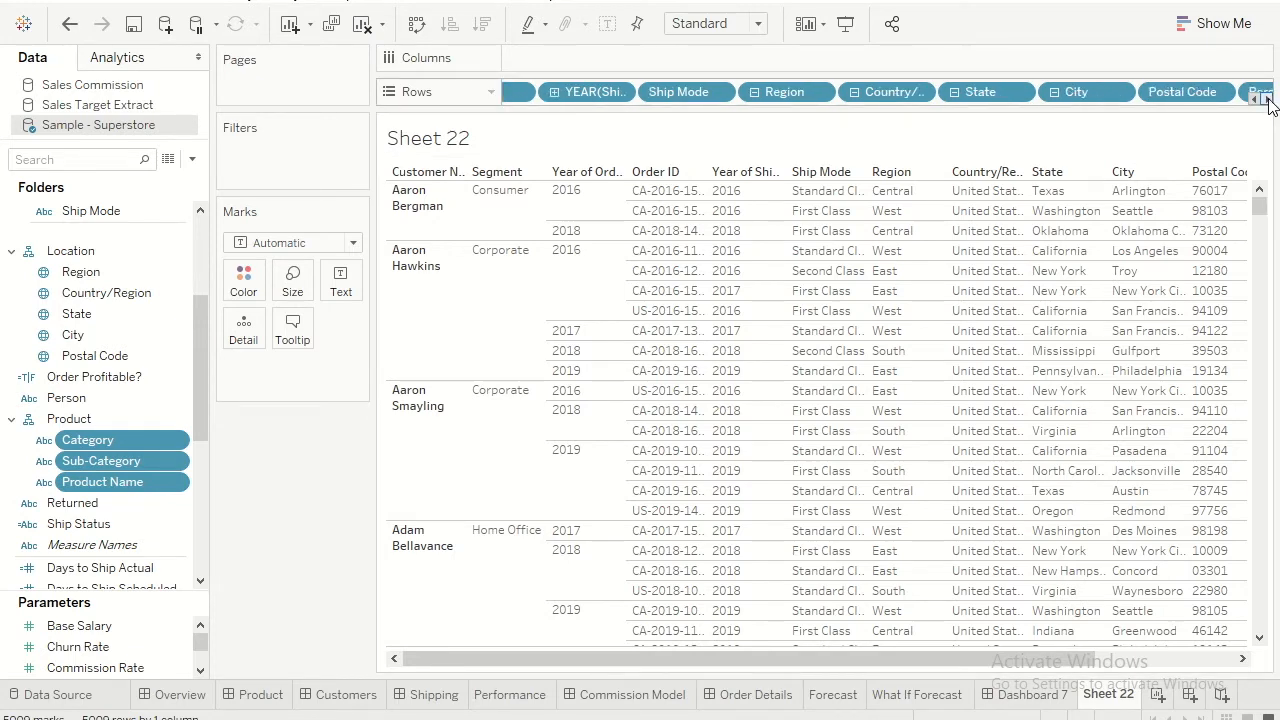
left_click(1268, 98)
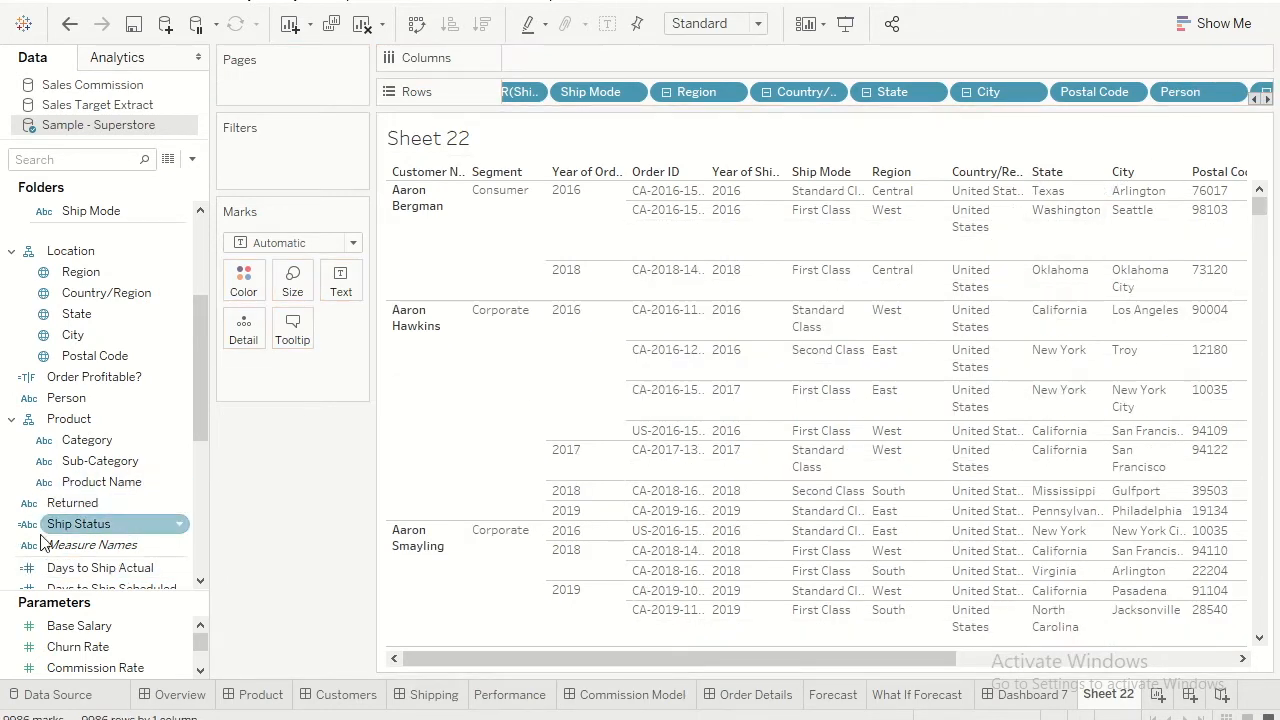
mouse_move(101, 482)
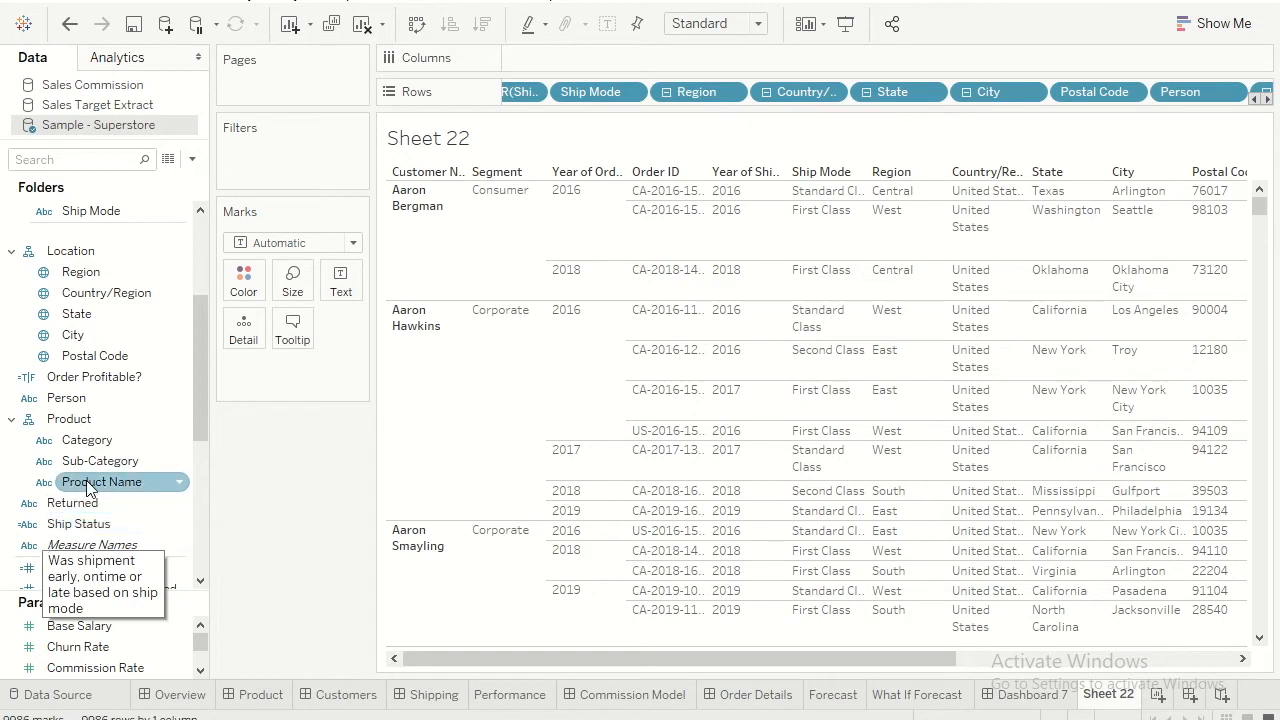
scroll("down", 3)
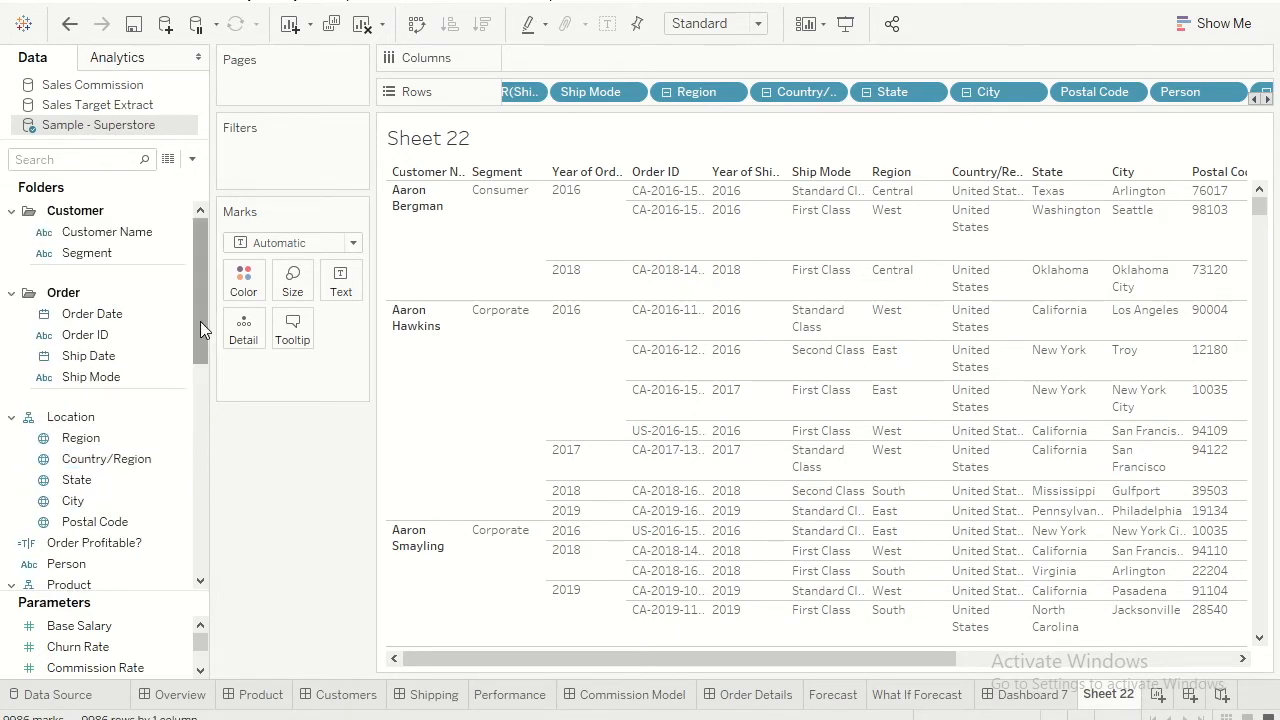
scroll("down", 3)
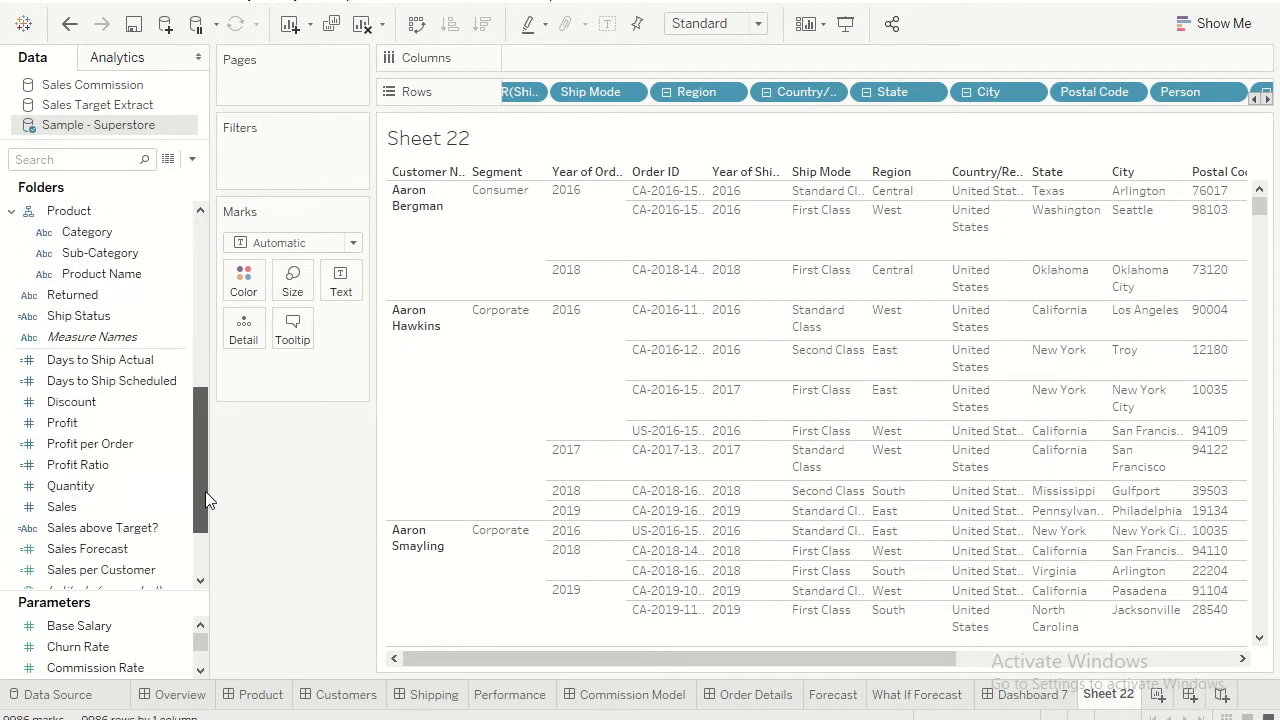
left_click(100, 359)
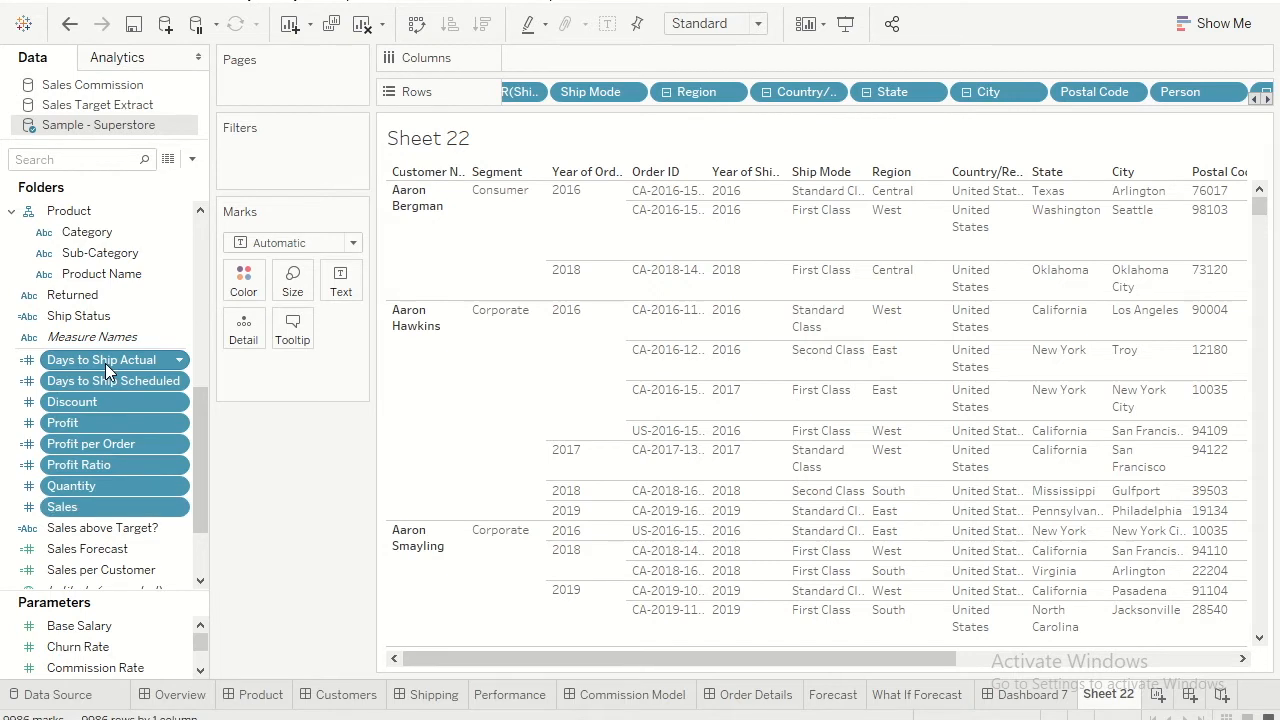
left_click(100, 360)
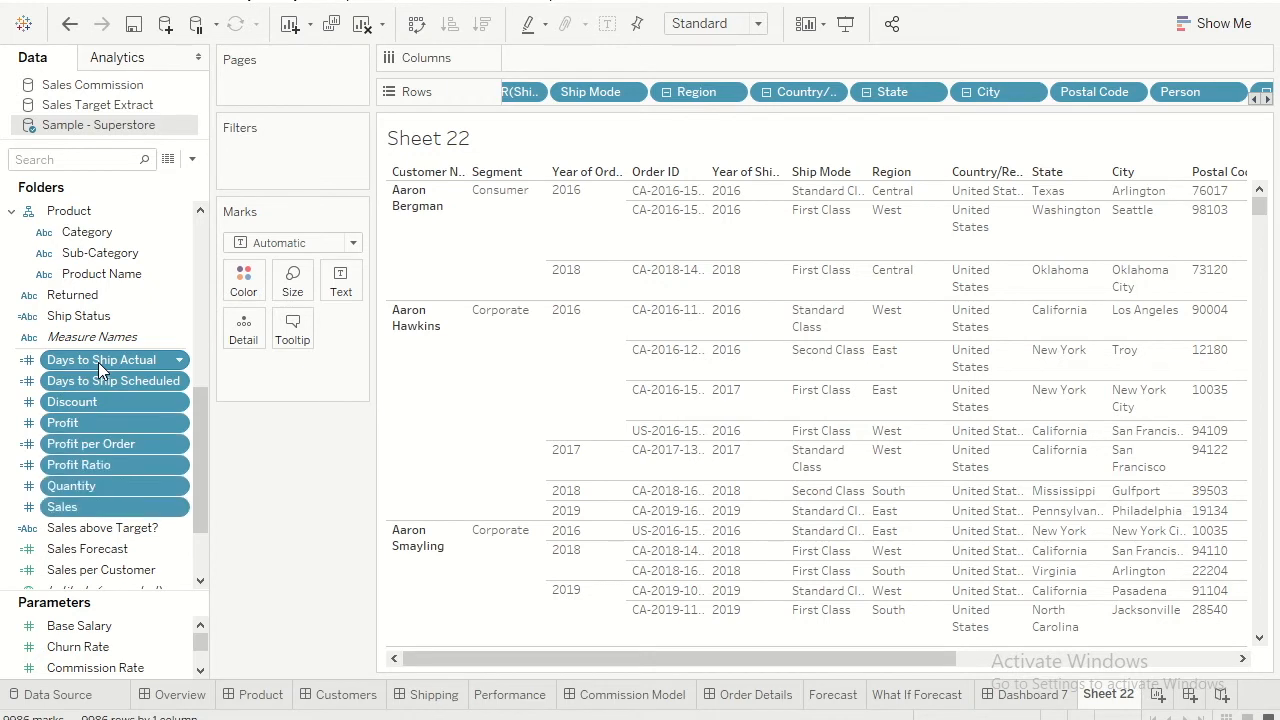
left_click_drag(100, 359, 1250, 91)
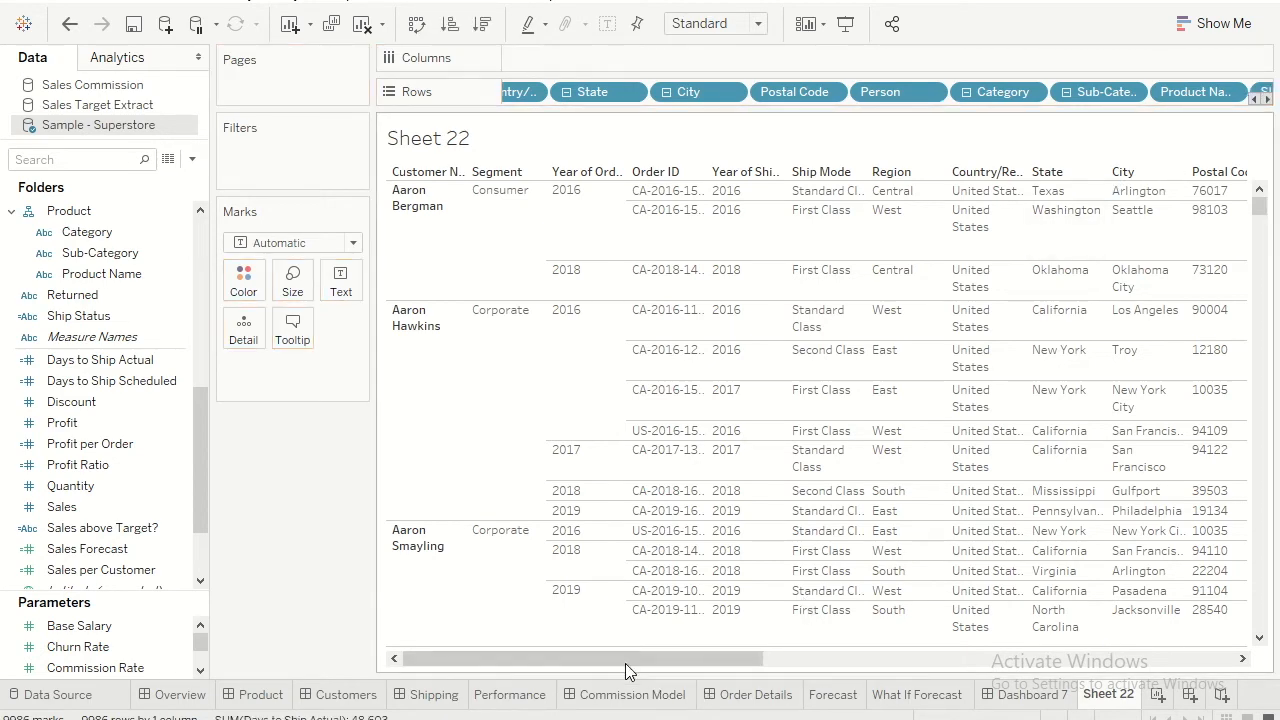
Add a Number of Records column after the Sales column.
scroll("right", 3)
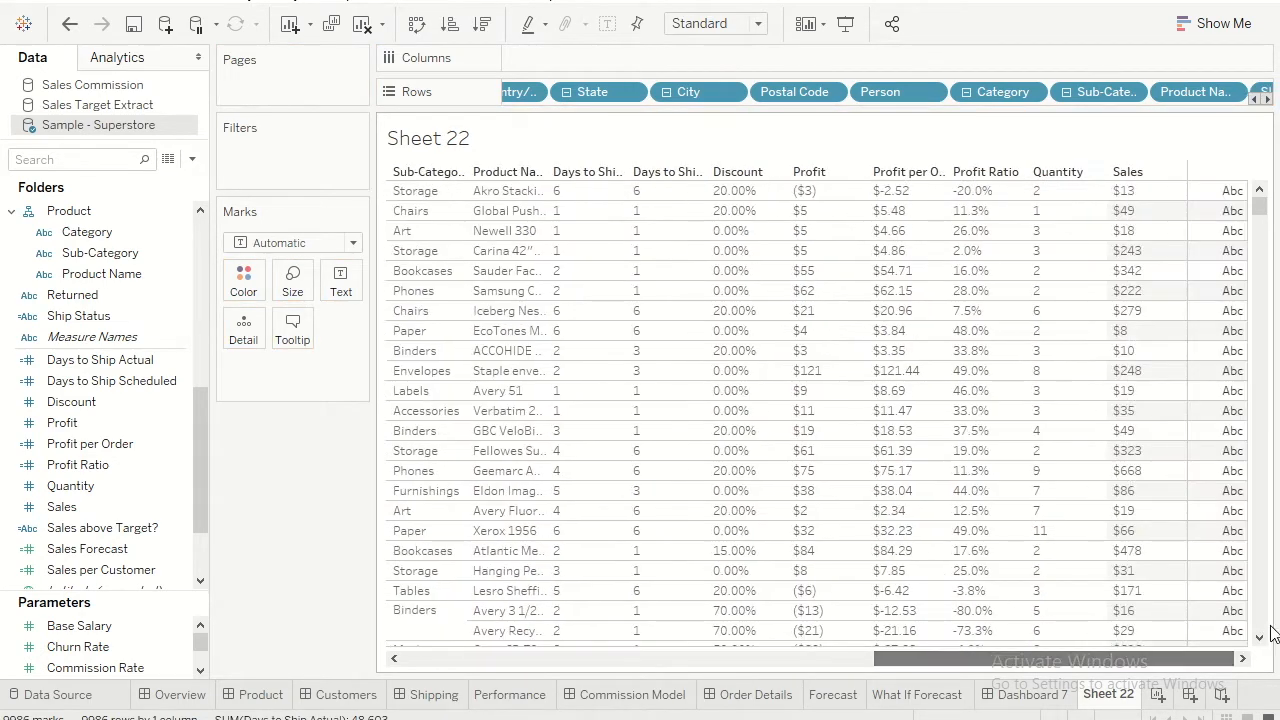
scroll("down", 3)
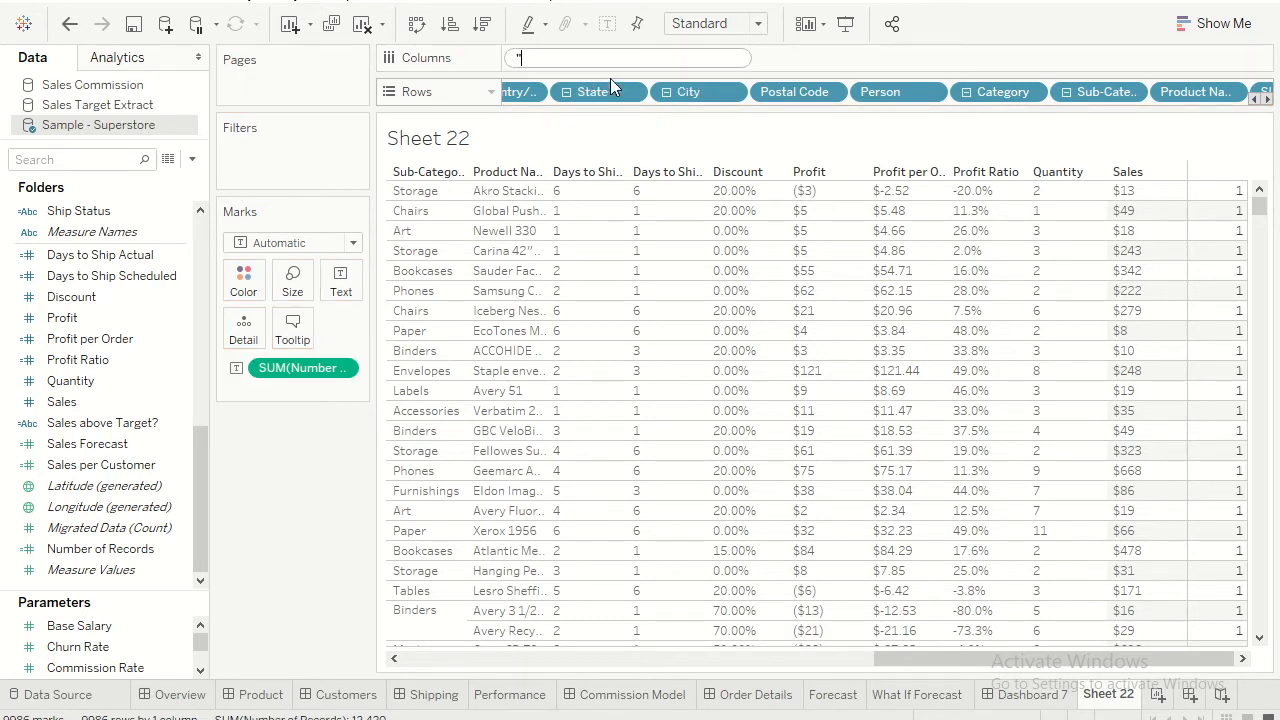
type("Number of ..")
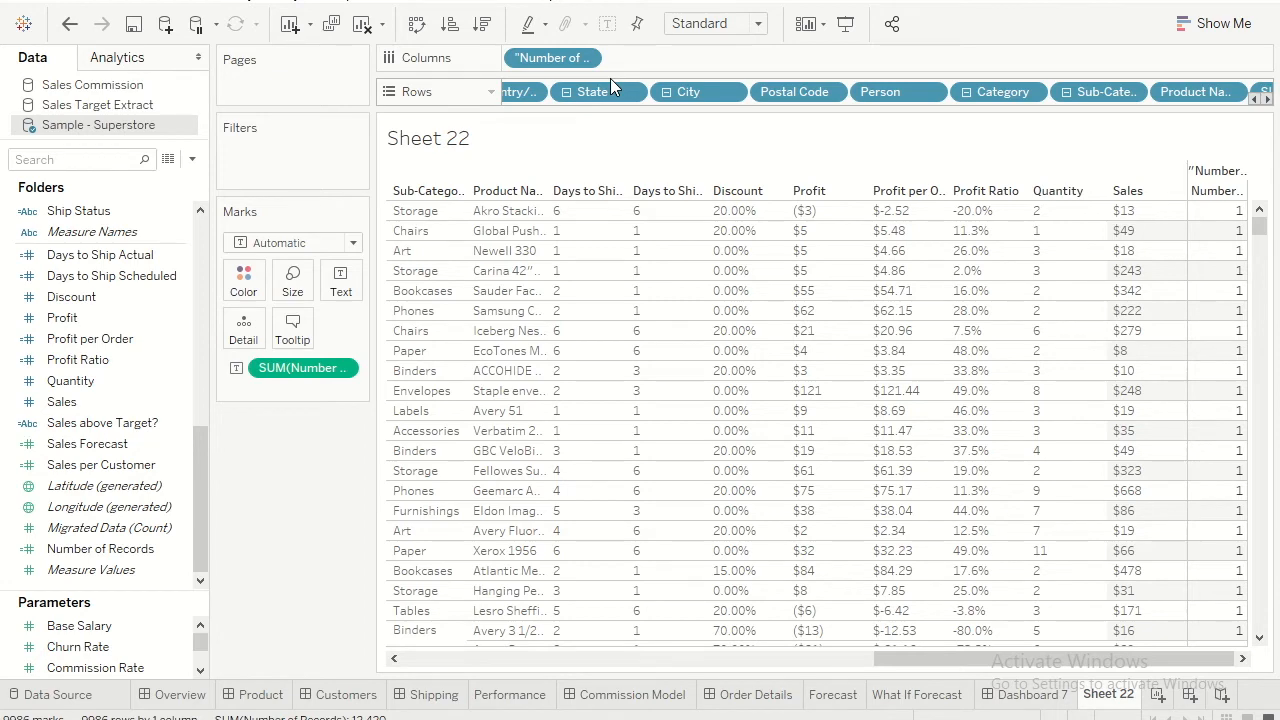
left_click(1027, 694)
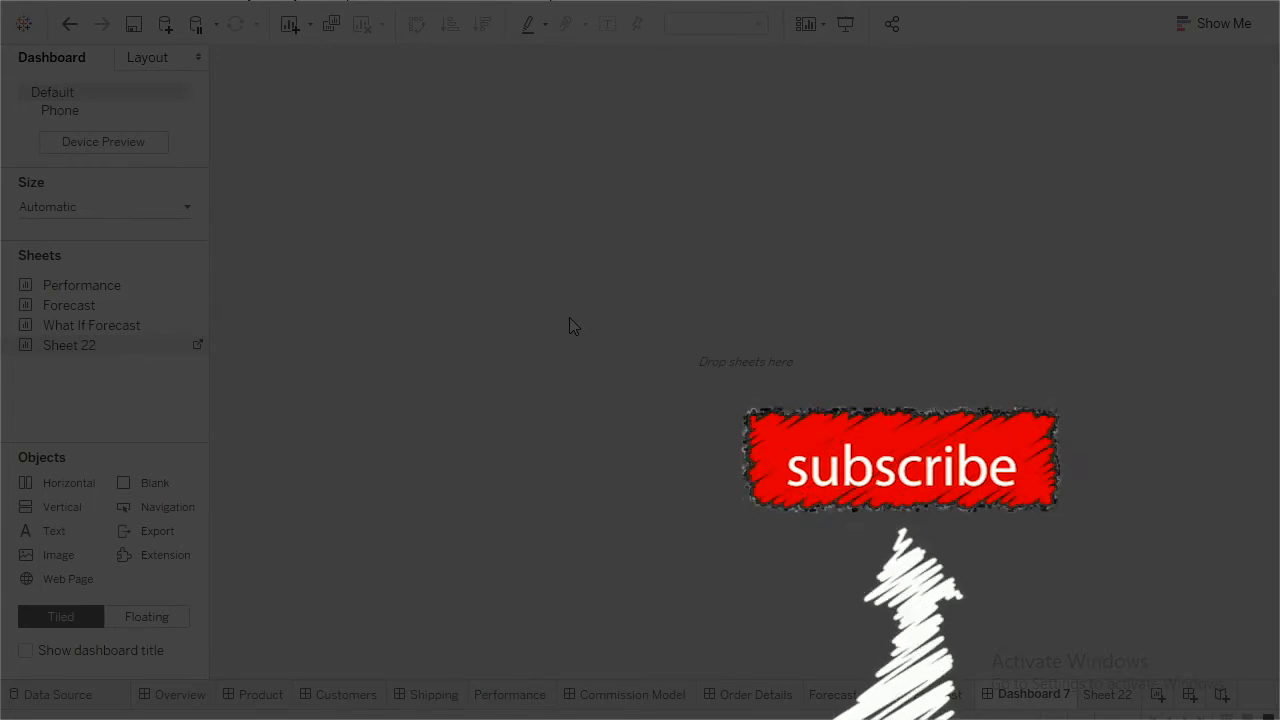
Place Sheet 22 on Dashboard 7 and enter 'Crosstab' as its title.
double_click(69, 345)
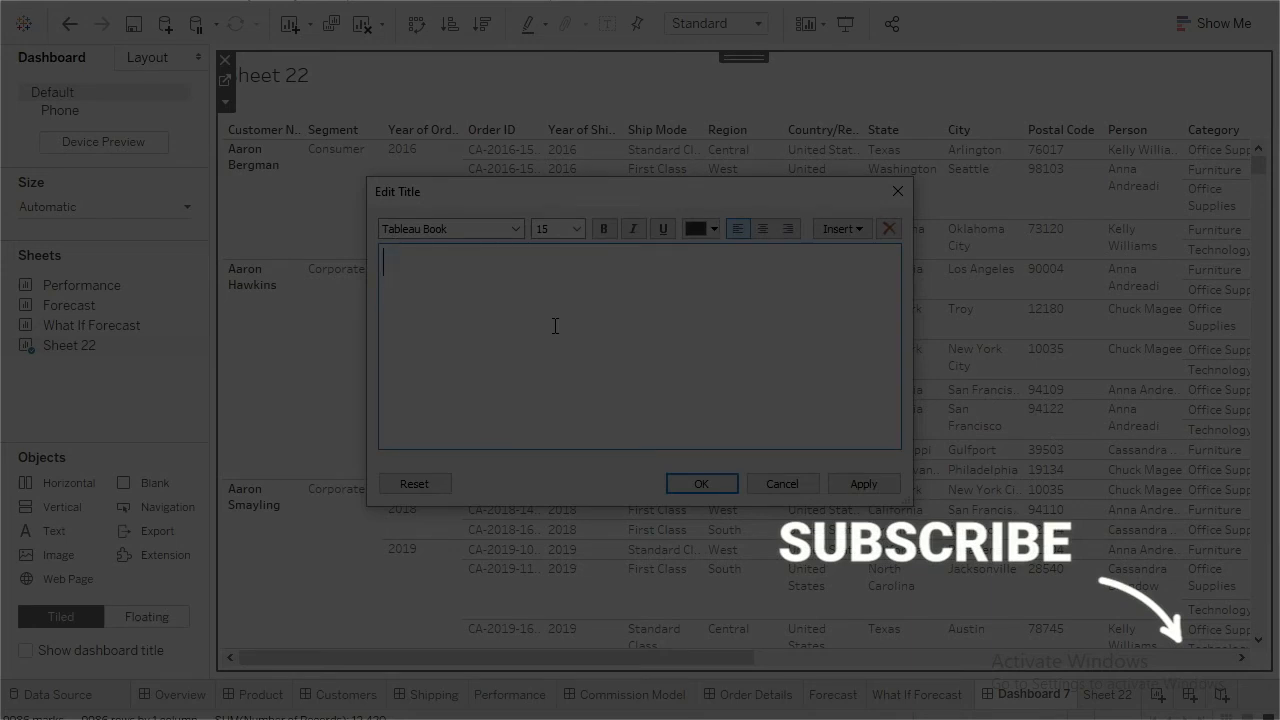
type("Crosstab")
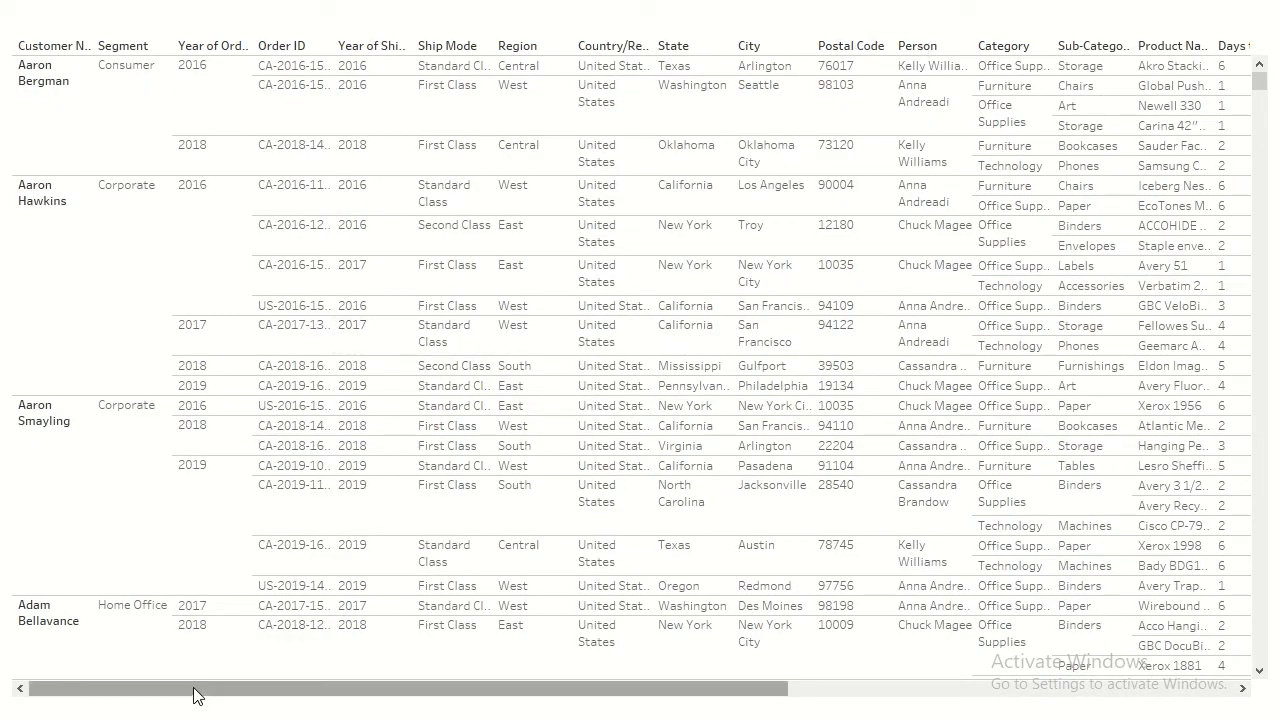
Scroll the full-screen crosstab sideways to the discount, profit, quantity, sales and record-count columns.
scroll("right", 3)
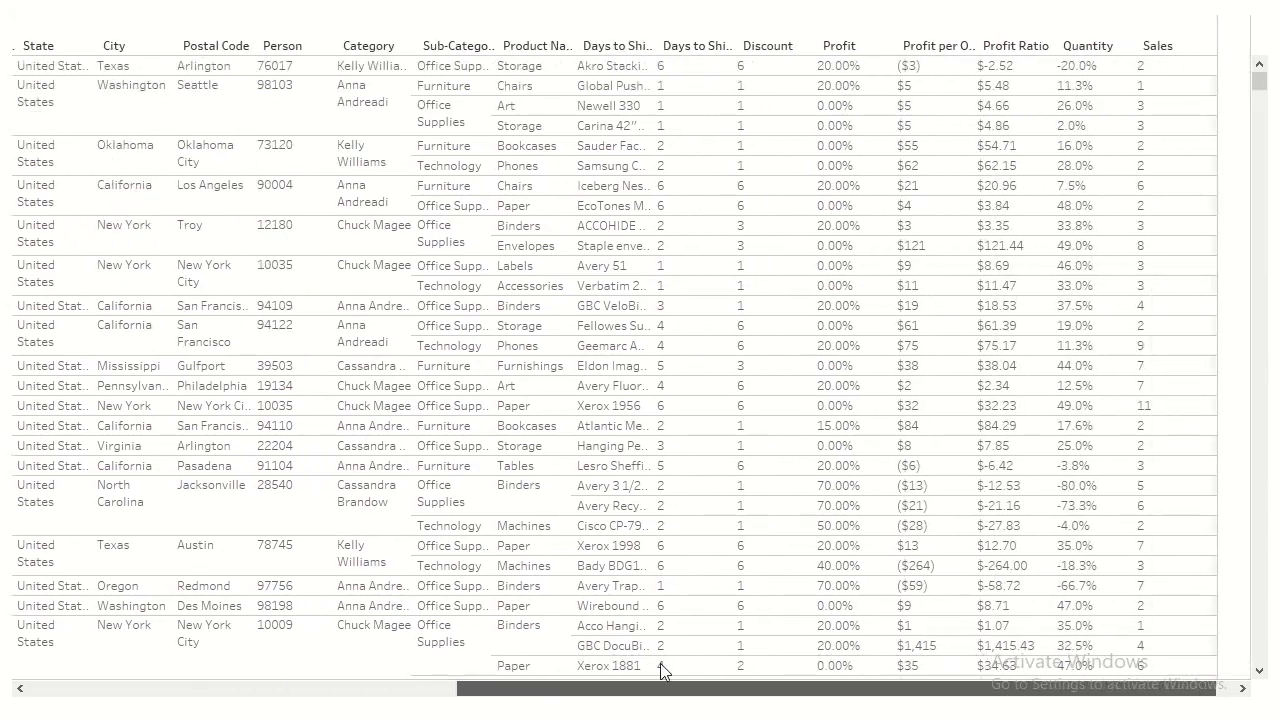
scroll("right", 3)
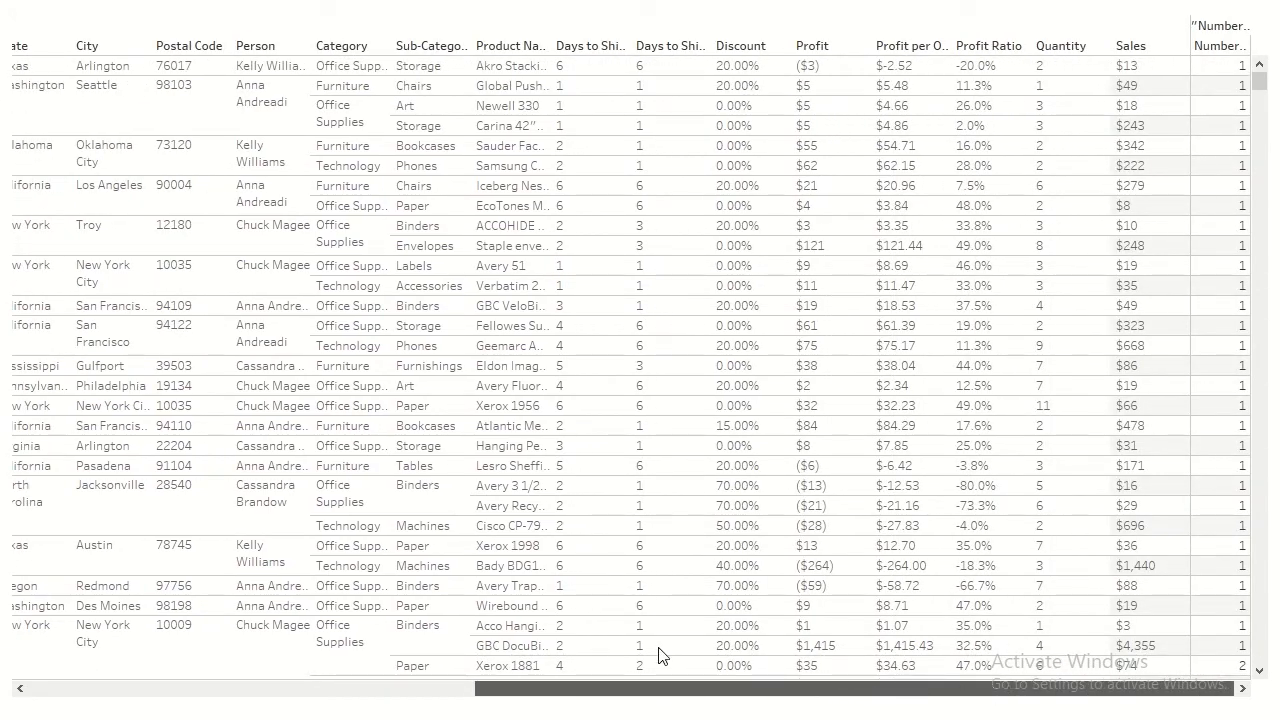
scroll("left", 3)
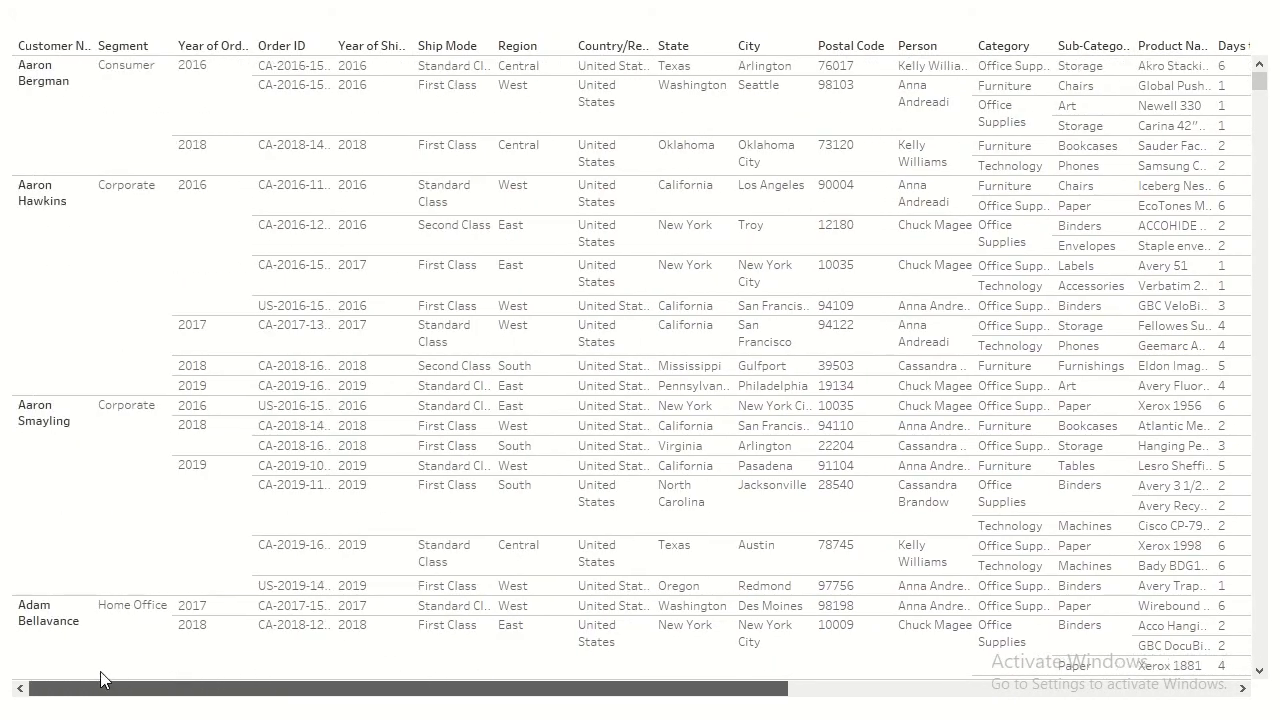
scroll("right", 3)
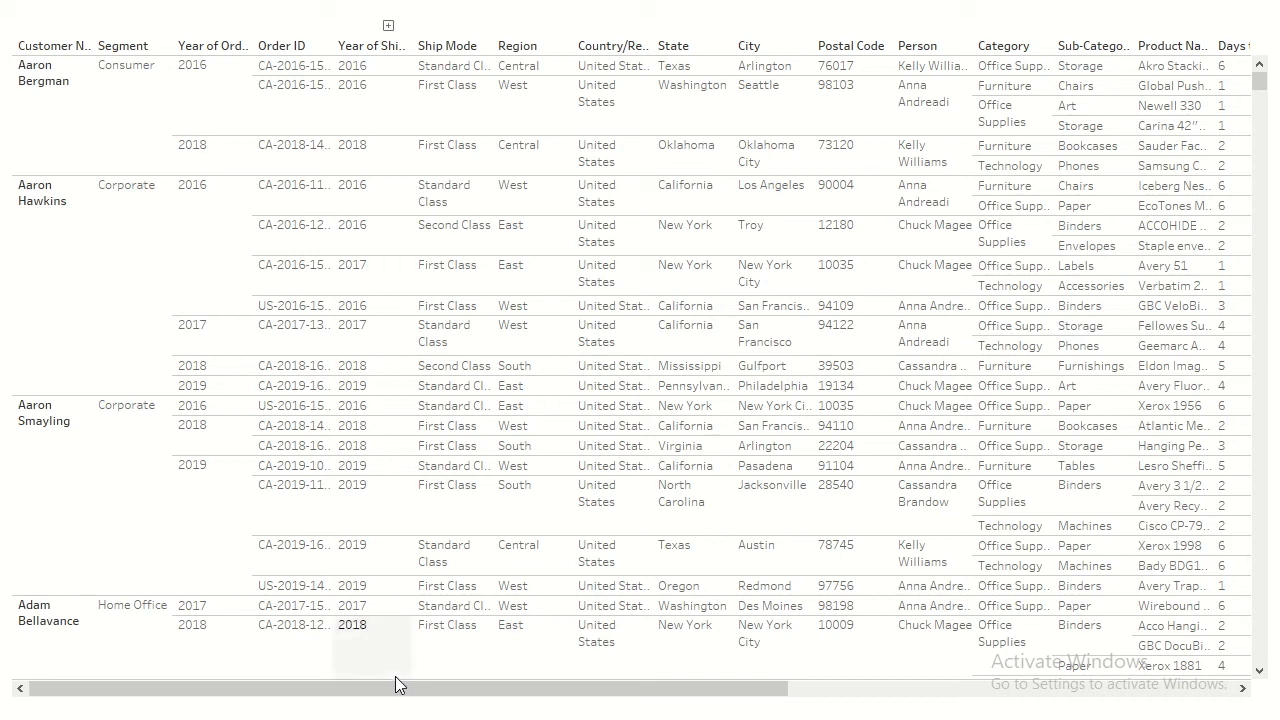
scroll("right", 3)
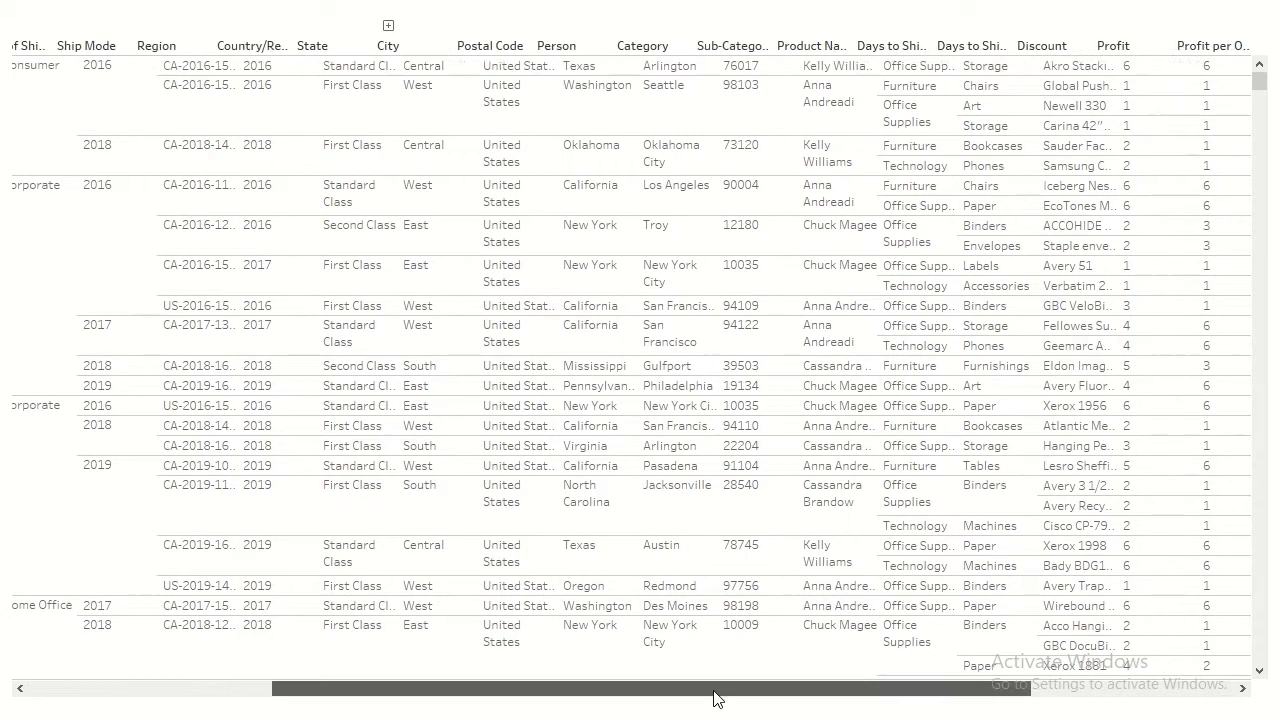
scroll("right", 3)
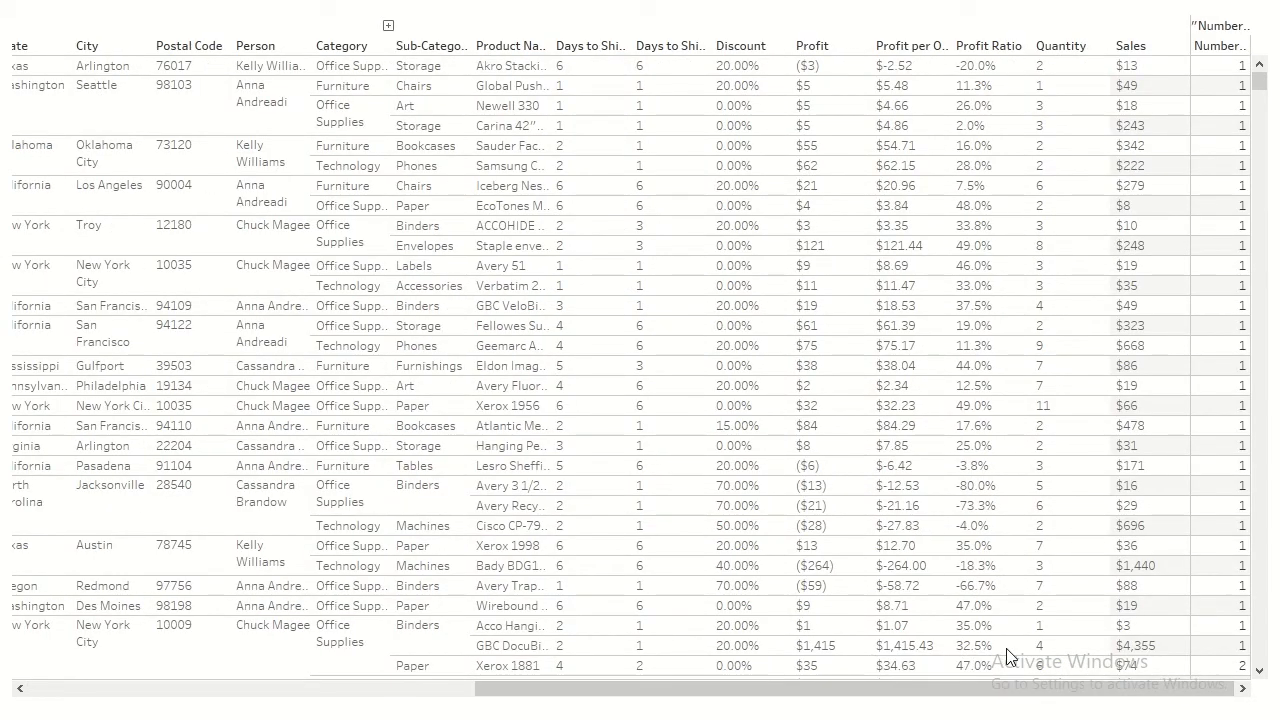